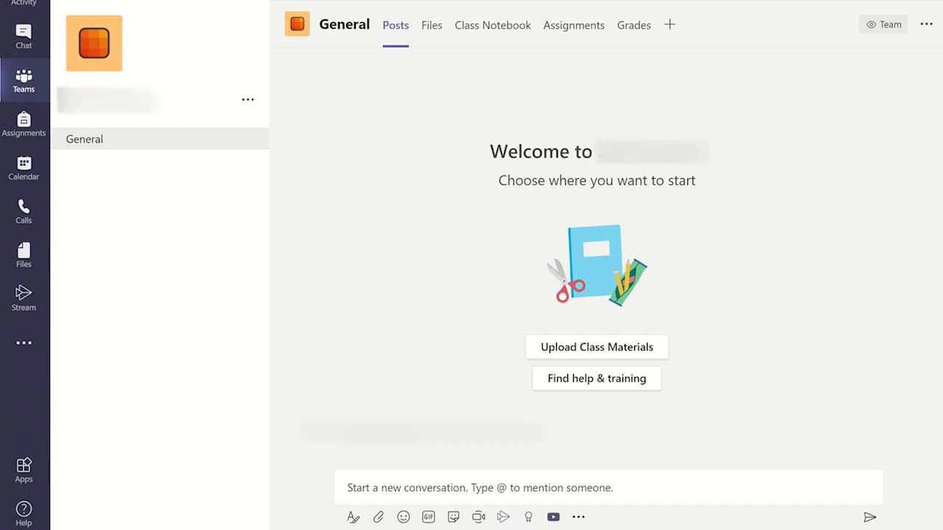
mouse_move(668, 24)
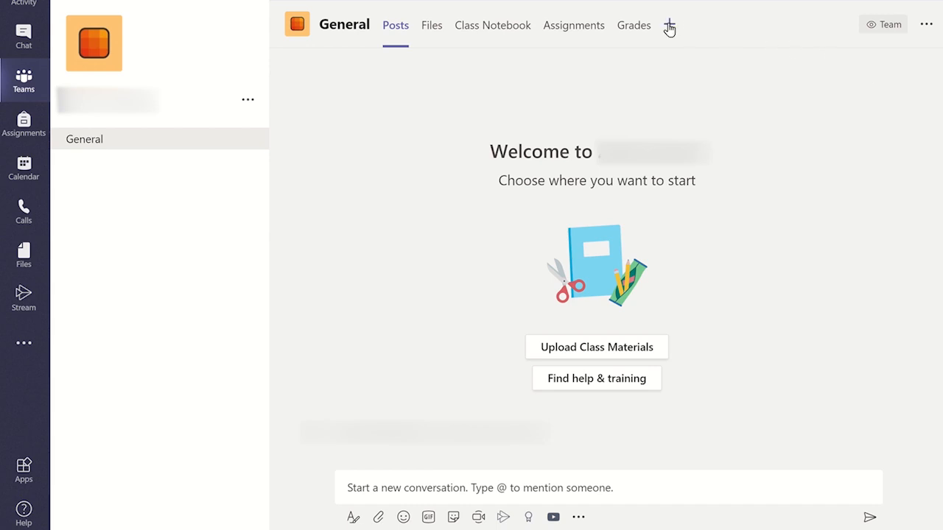
Step: Start adding a tab to the General channel and focus the gallery search box
left_click(668, 27)
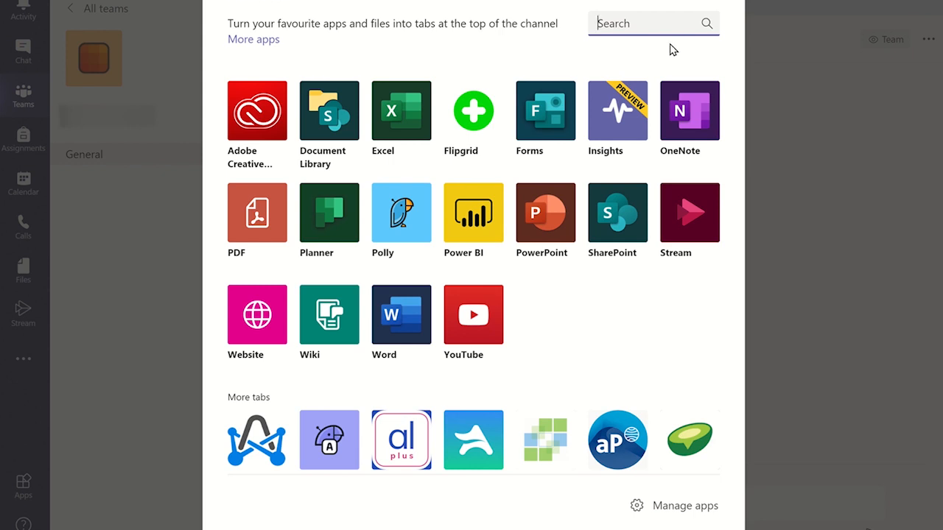
mouse_move(618, 119)
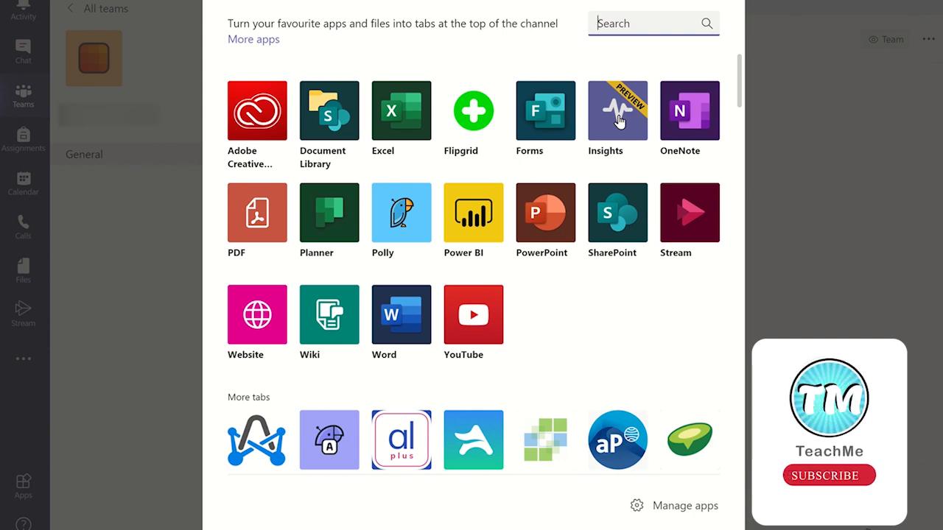
left_click(830, 474)
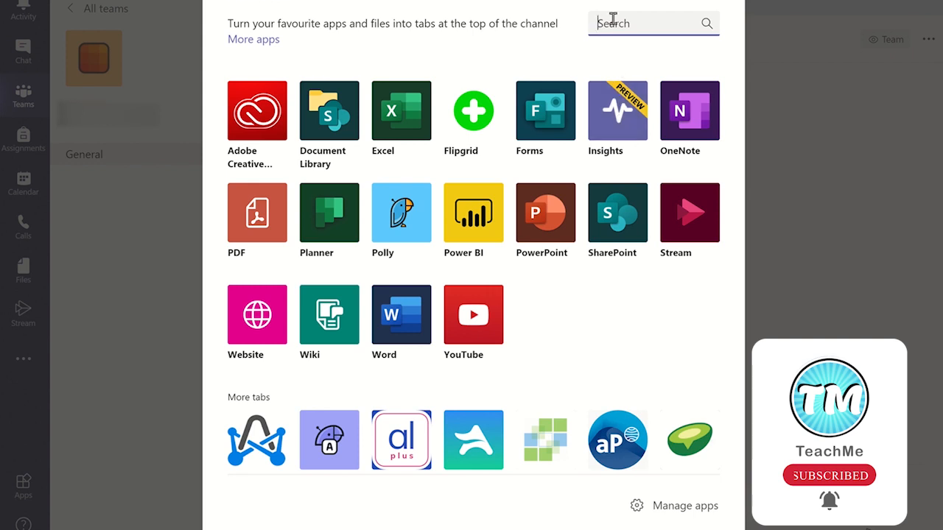
Step: Search for 'Insights' and choose the Insights app as the new tab
type("Insights")
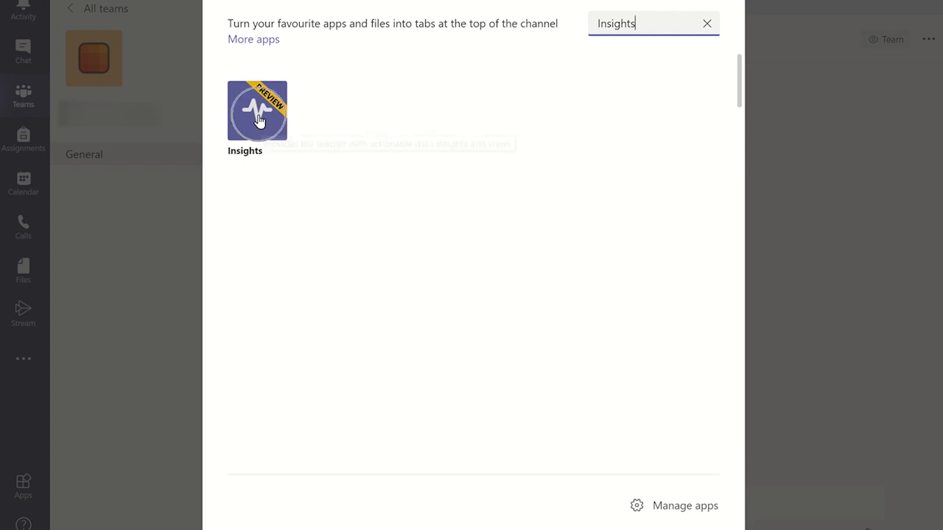
left_click(256, 110)
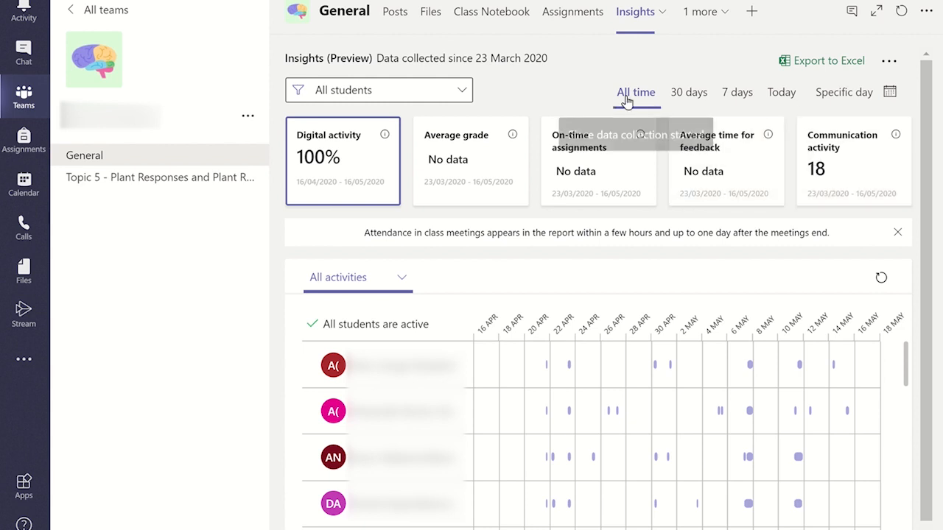
mouse_move(745, 104)
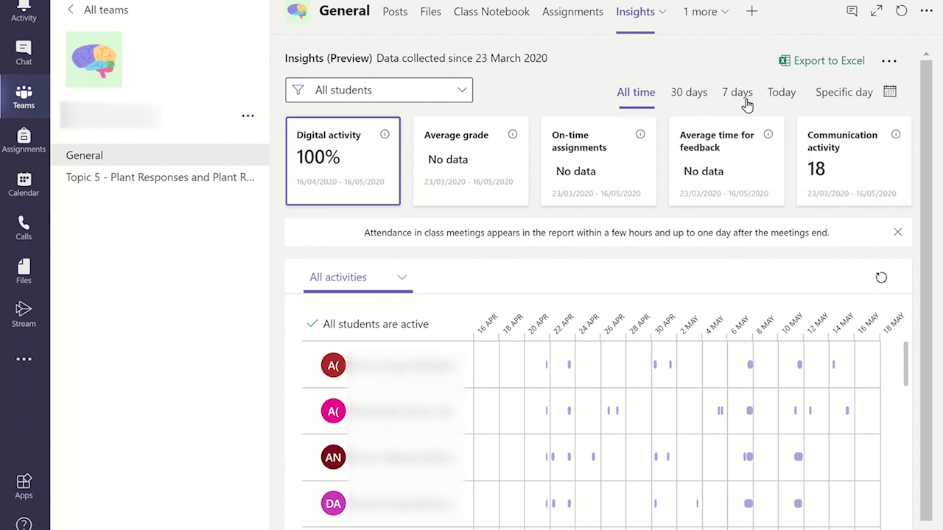
mouse_move(843, 102)
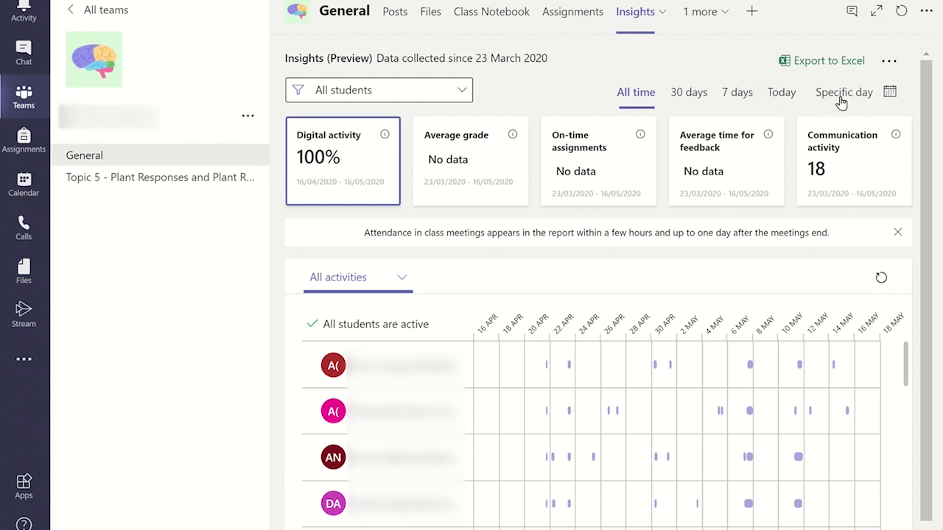
mouse_move(690, 97)
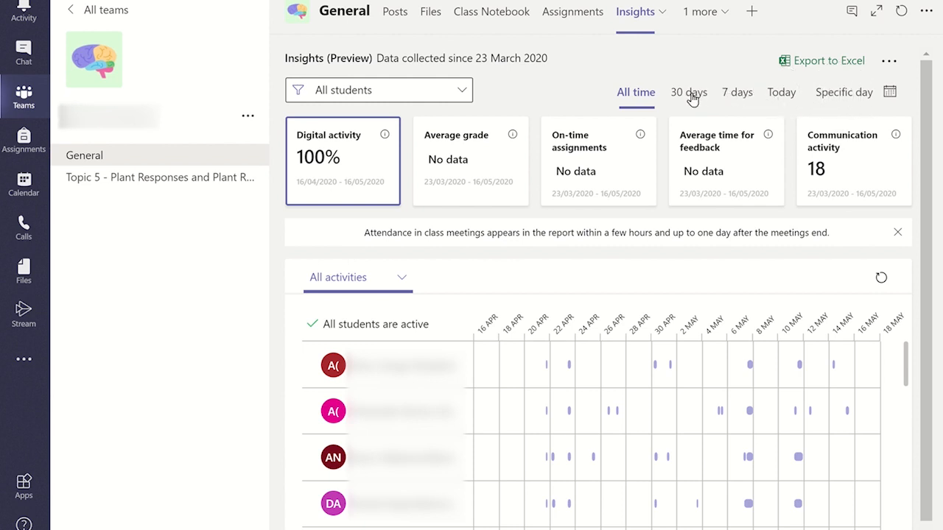
Step: Limit the Insights report to the last 30 days
left_click(688, 92)
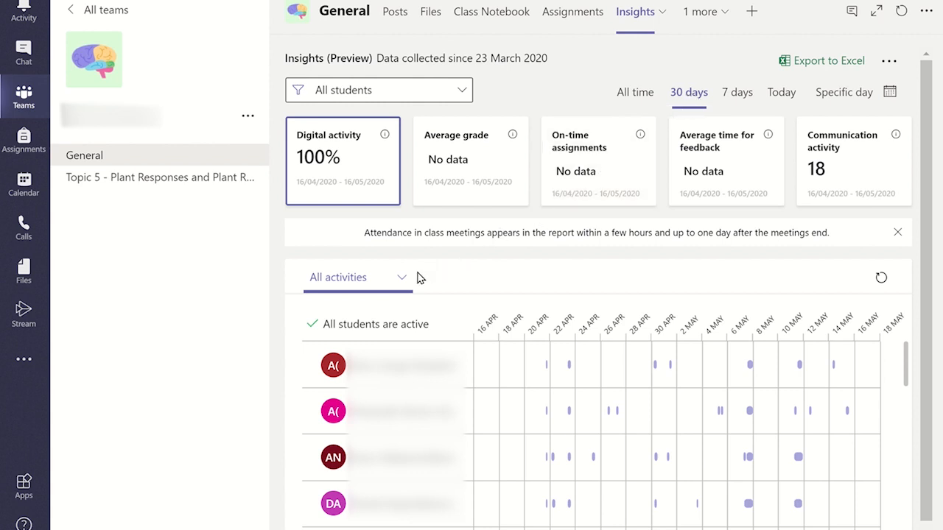
mouse_move(400, 281)
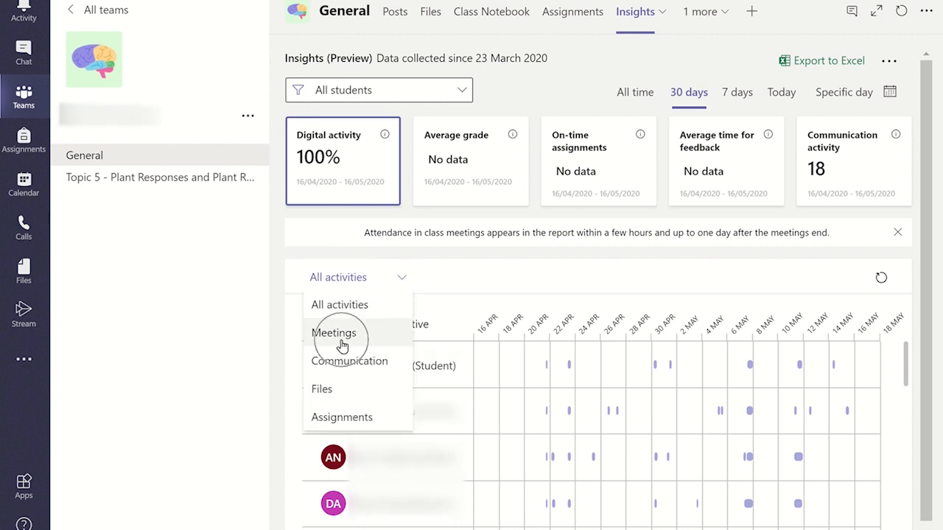
Step: Switch the activity filter from All activities to Meetings
left_click(334, 332)
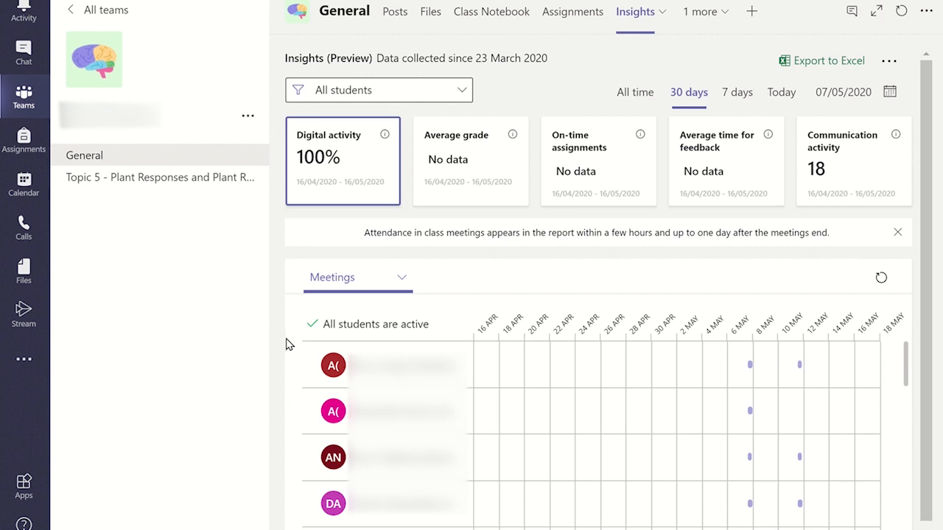
mouse_move(419, 302)
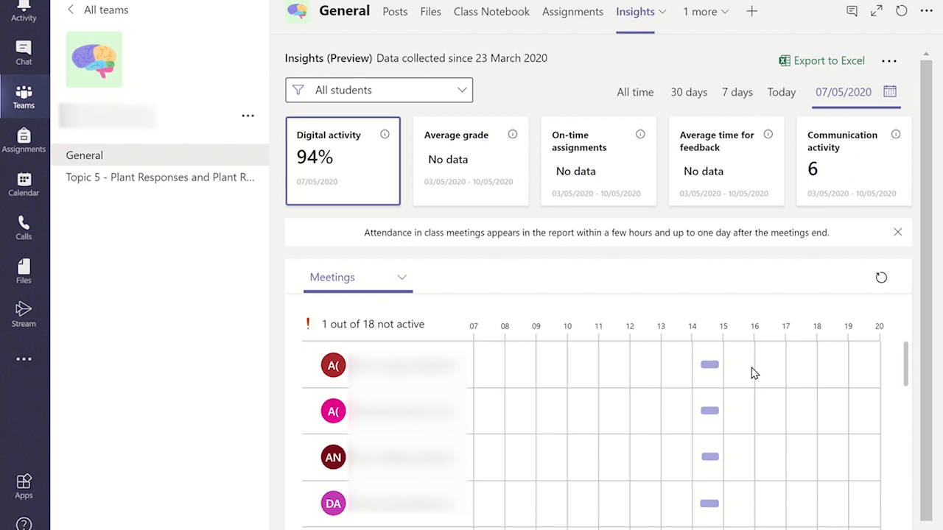
mouse_move(720, 371)
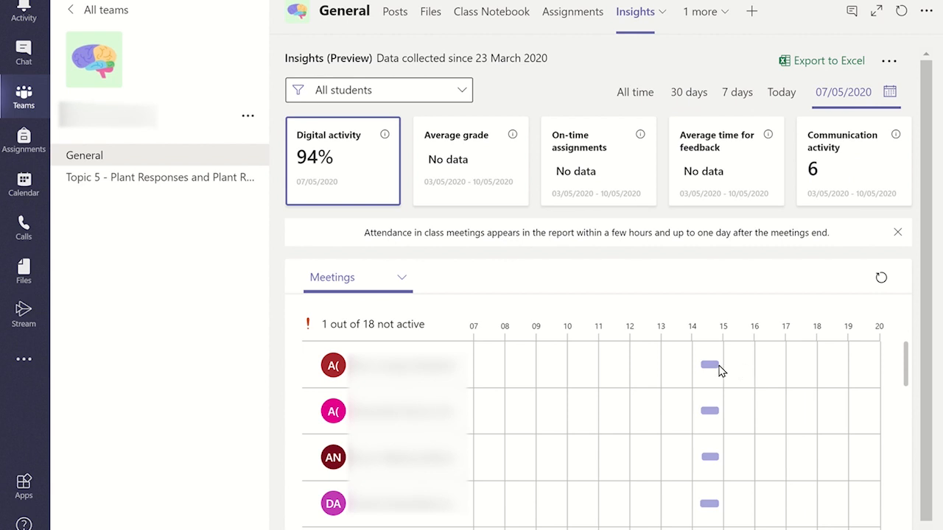
mouse_move(708, 365)
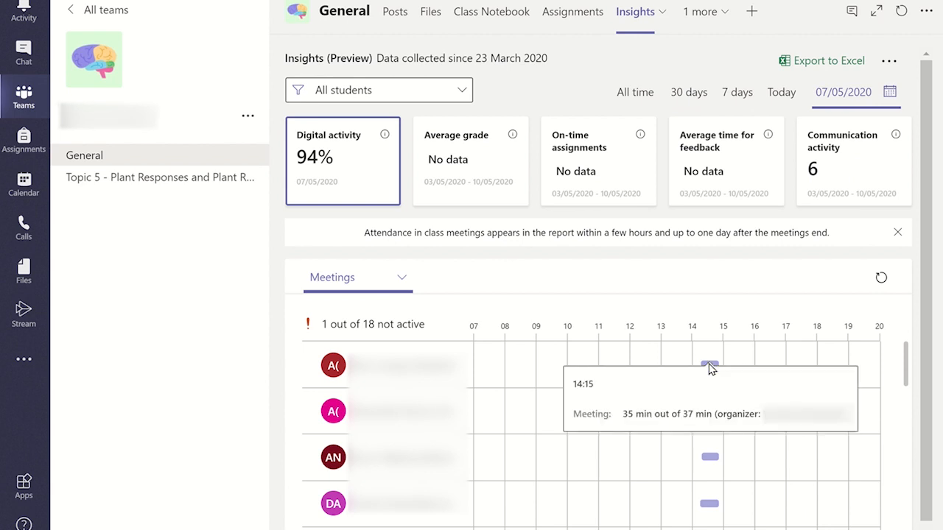